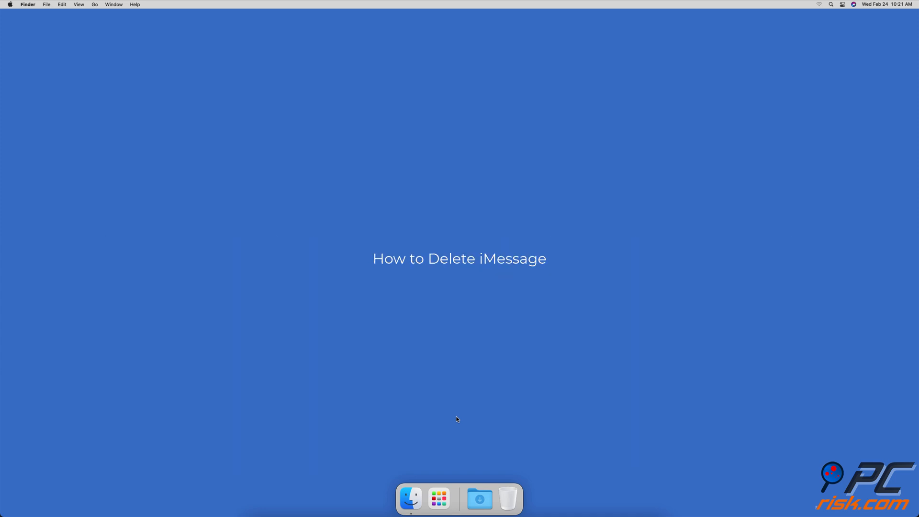
Permanently delete one sent message from the open conversation via its context menu.
{"action": "type", "text": "messages"}
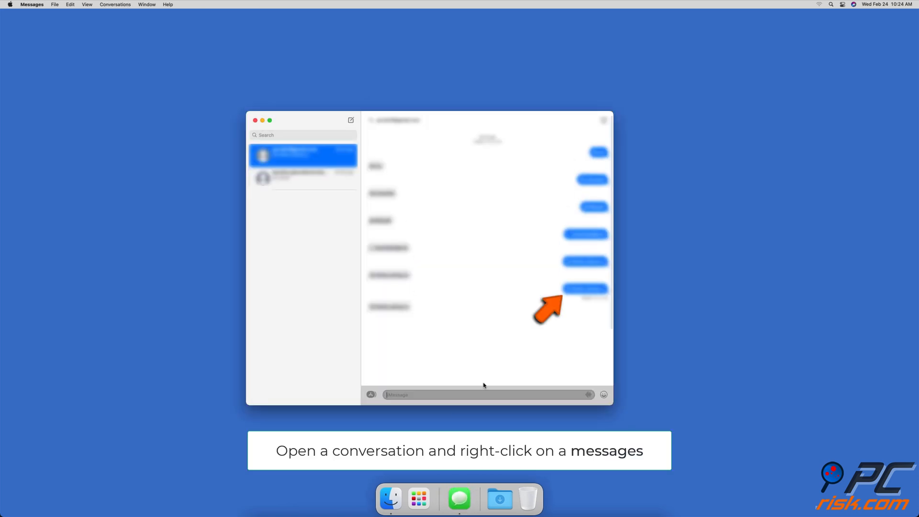
{"action": "right_click", "coordinate": [583, 288]}
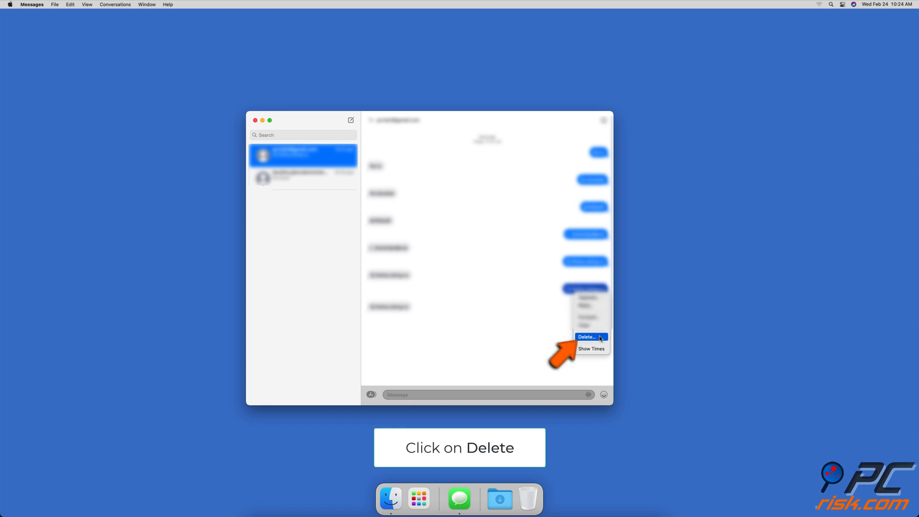
{"action": "left_click", "coordinate": [587, 336]}
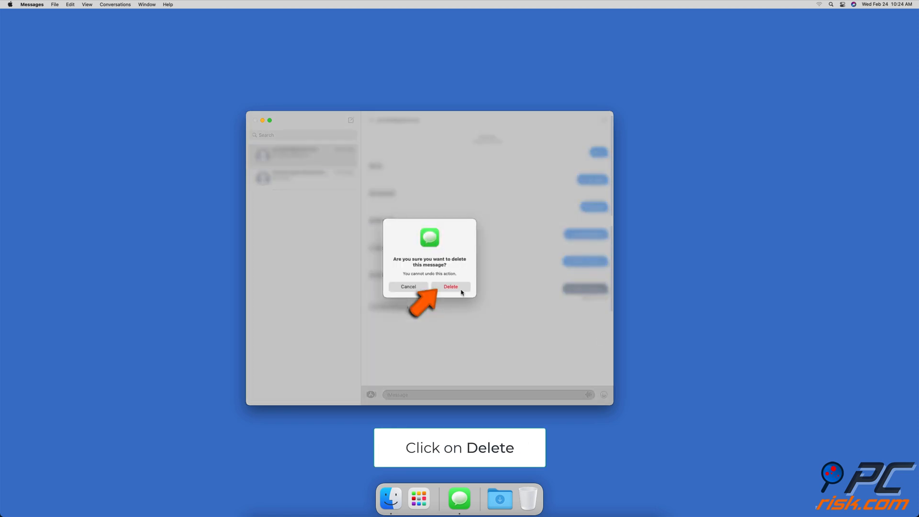
{"action": "left_click", "coordinate": [450, 286]}
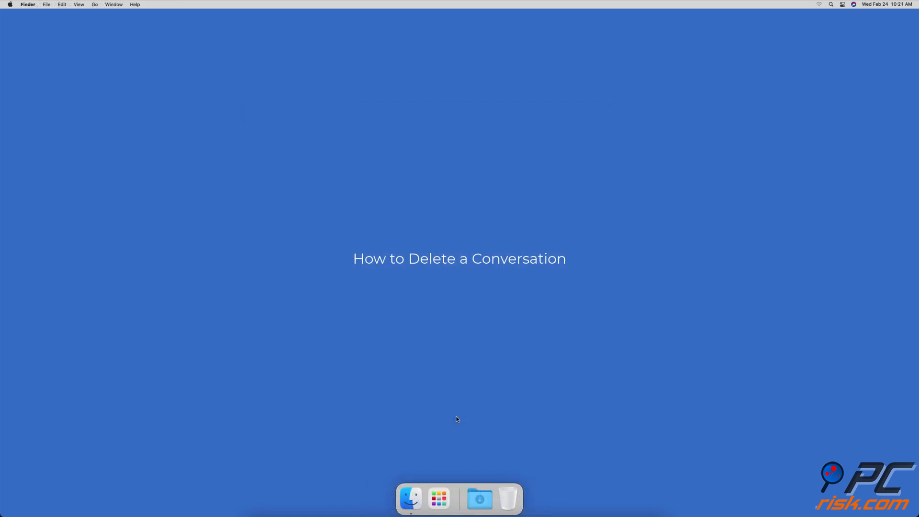
Delete the second conversation from the list and confirm, leaving one conversation.
{"action": "left_click", "coordinate": [459, 499]}
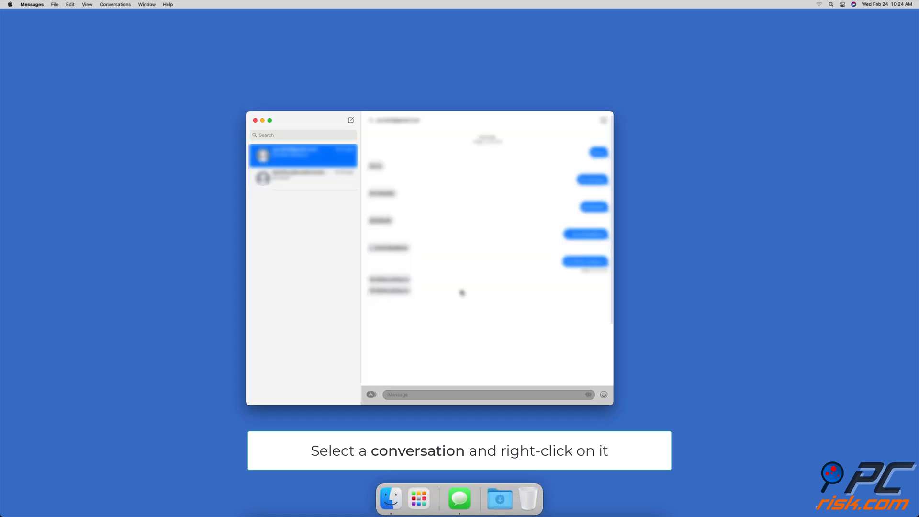
{"action": "left_click", "coordinate": [303, 178]}
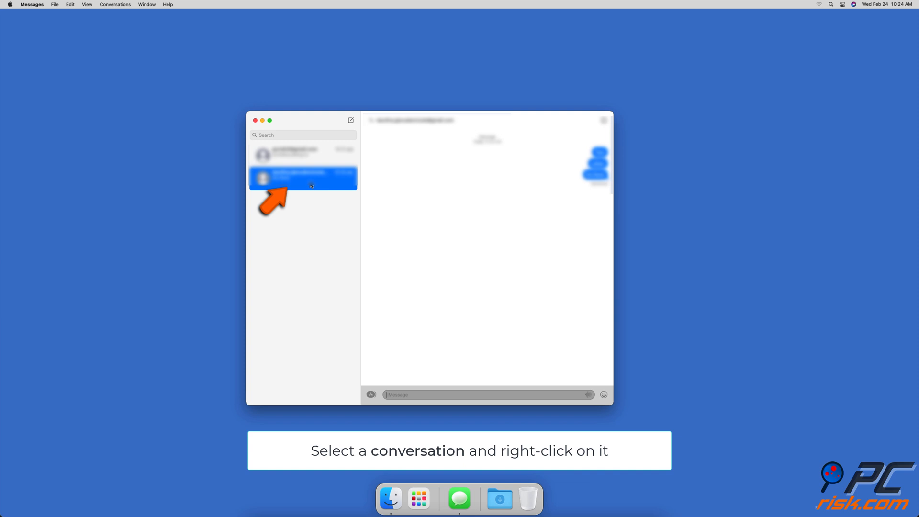
{"action": "right_click", "coordinate": [310, 184]}
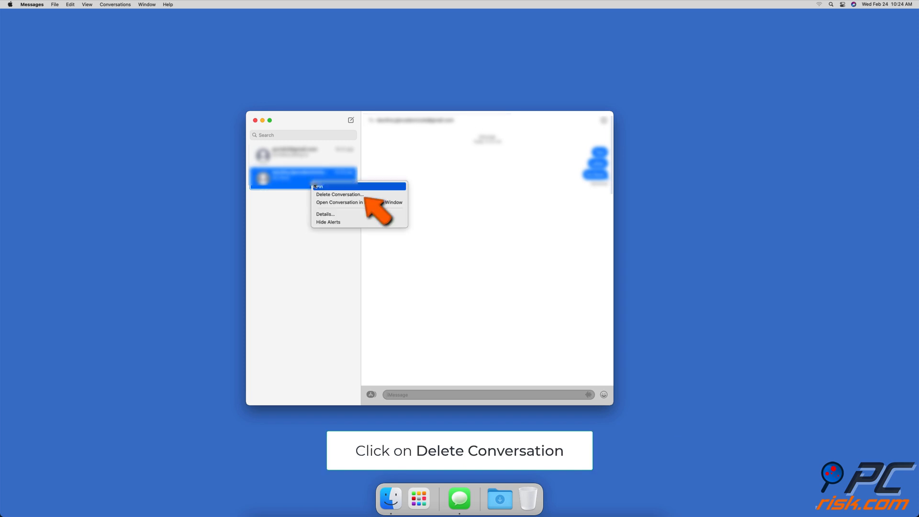
{"action": "left_click", "coordinate": [340, 194]}
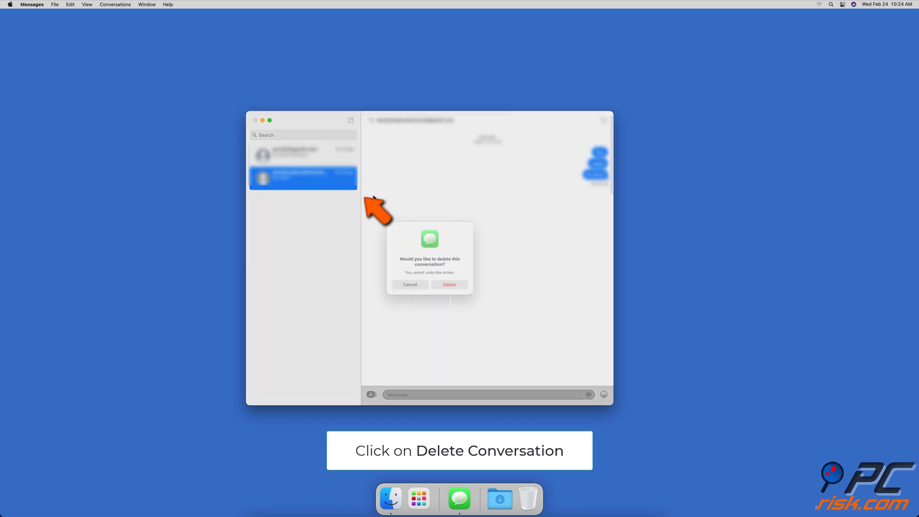
{"action": "left_click", "coordinate": [449, 284]}
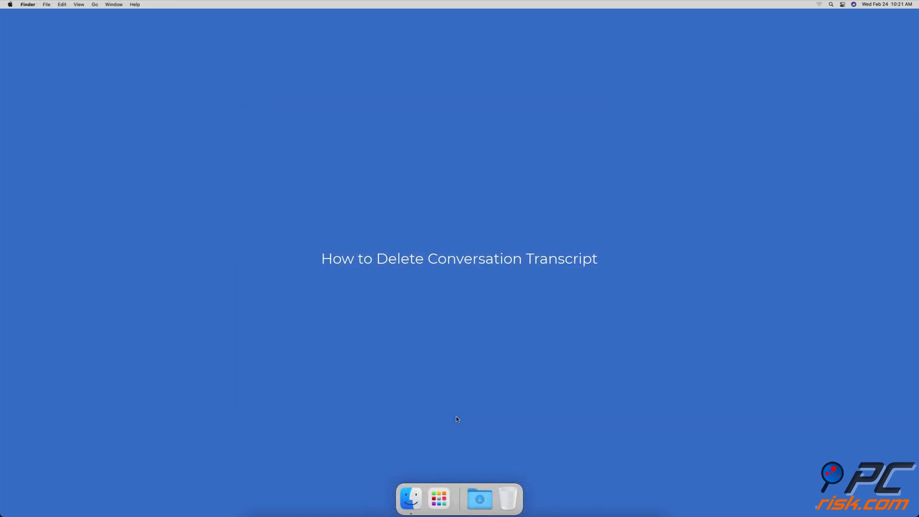
Clear the remaining conversation's transcript with Edit > Clear Transcript and confirm.
{"action": "left_click", "coordinate": [460, 498]}
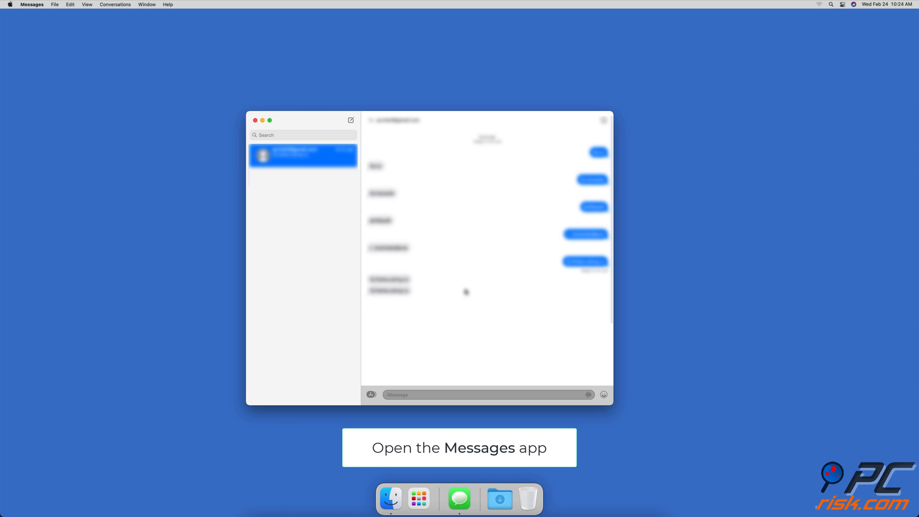
{"action": "left_click", "coordinate": [69, 4]}
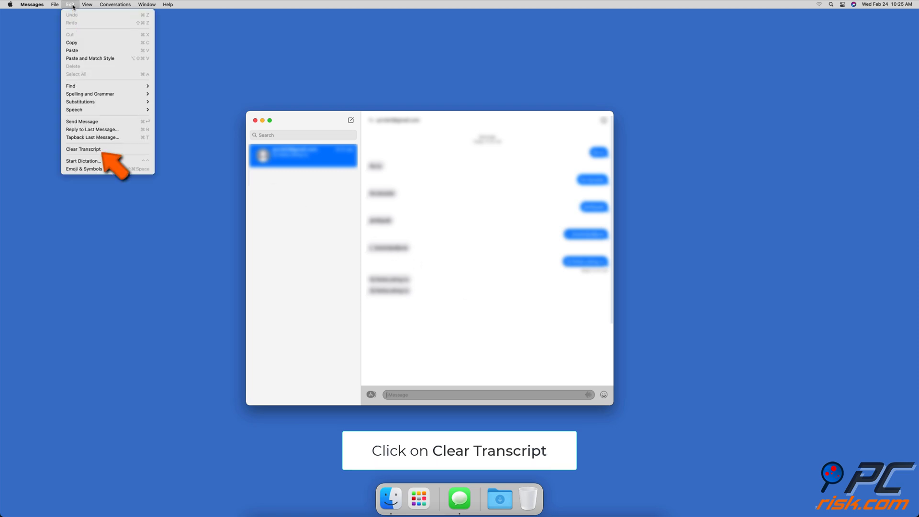
{"action": "mouse_move", "coordinate": [97, 101]}
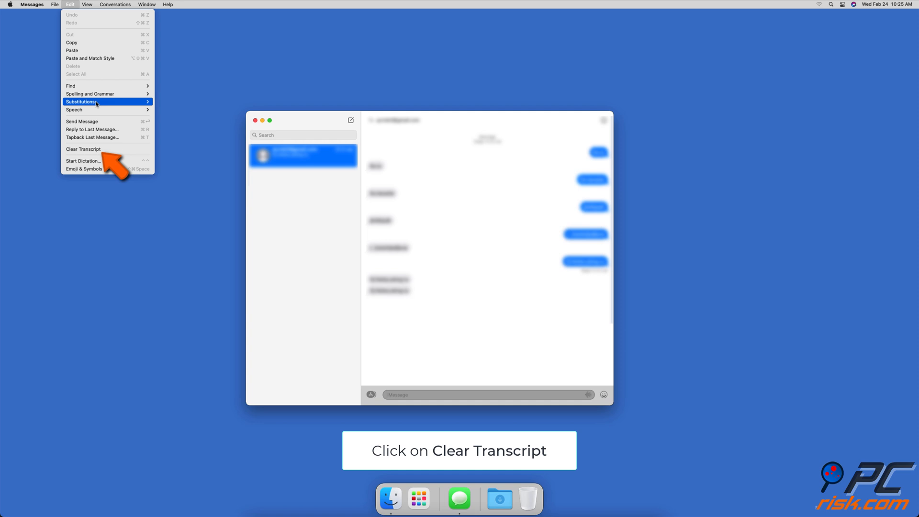
{"action": "left_click", "coordinate": [83, 149]}
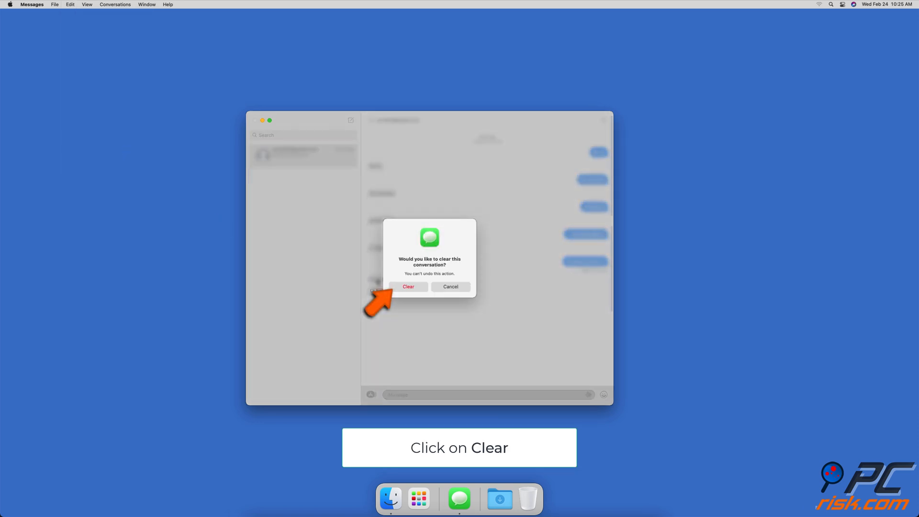
{"action": "left_click", "coordinate": [408, 287]}
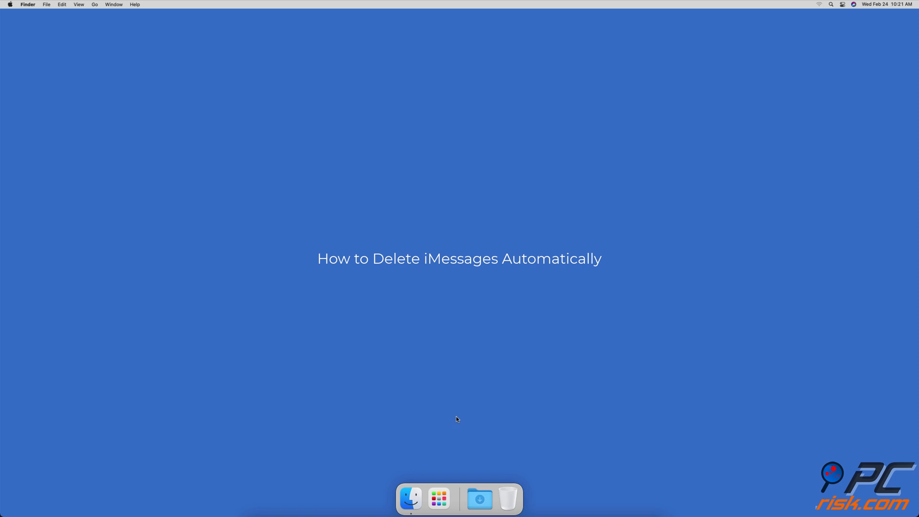
In Messages Preferences, set Keep messages to a limited period instead of Forever.
{"action": "left_click", "coordinate": [459, 499]}
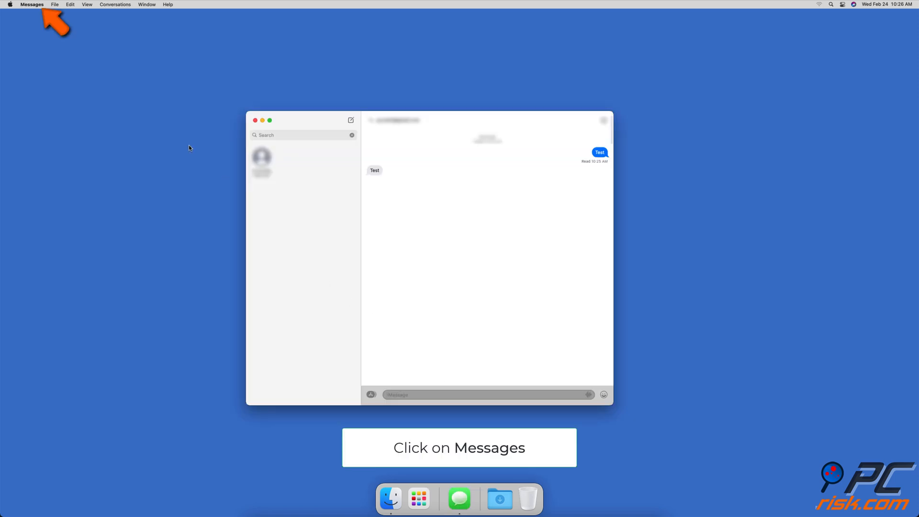
{"action": "left_click", "coordinate": [32, 5]}
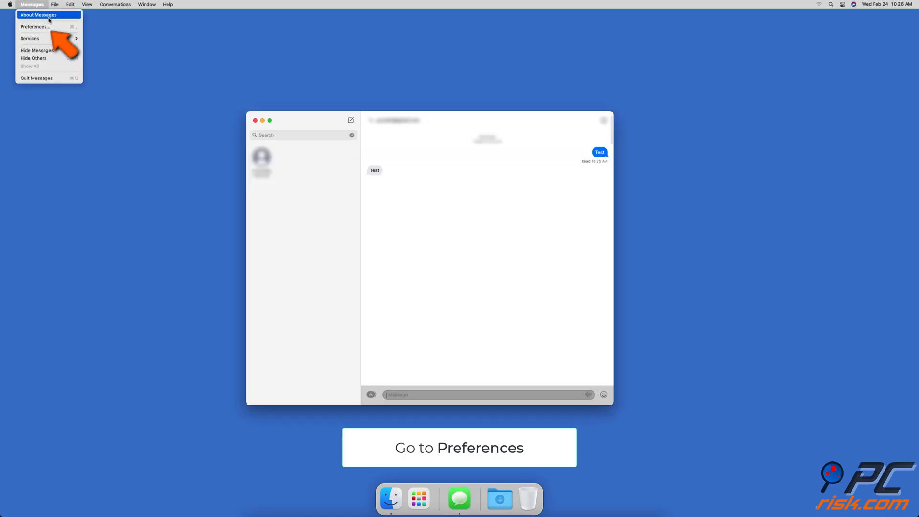
{"action": "left_click", "coordinate": [34, 27]}
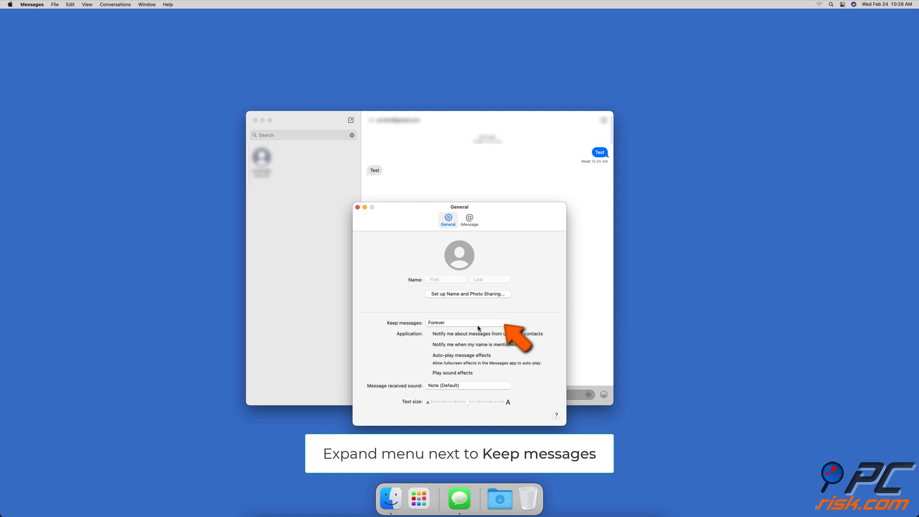
{"action": "left_click", "coordinate": [467, 323]}
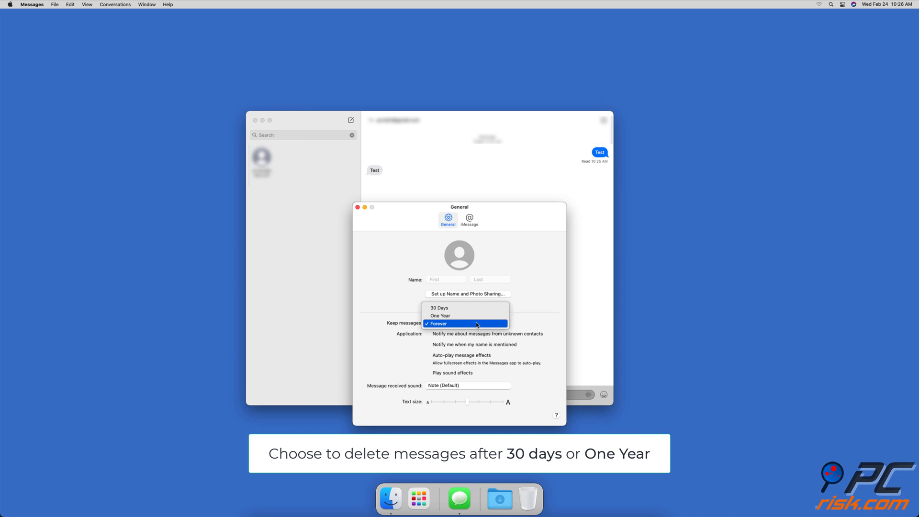
{"action": "left_click", "coordinate": [438, 308]}
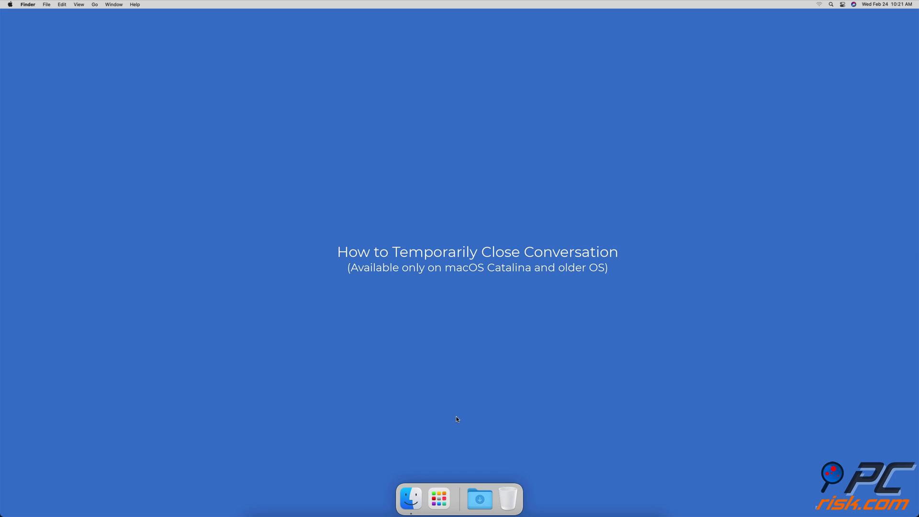
Enable 'Save history when conversations are closed' in General preferences.
{"action": "left_click", "coordinate": [460, 498]}
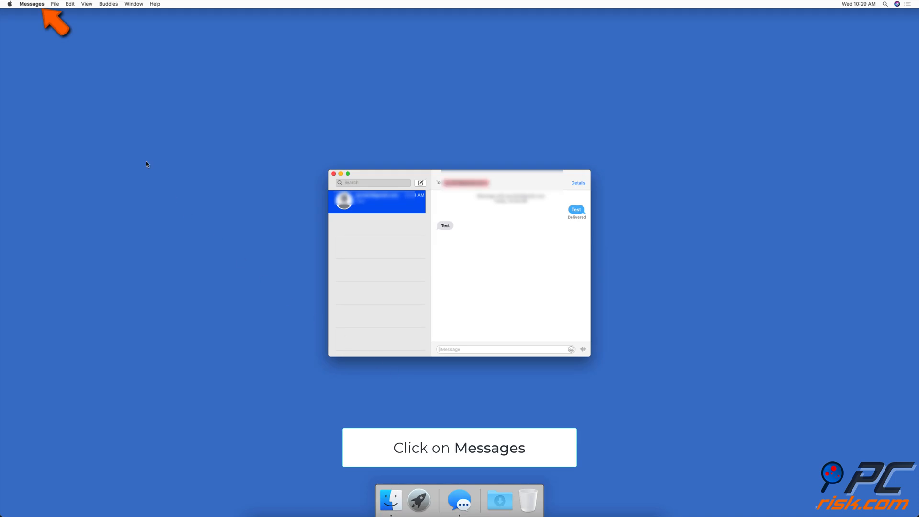
{"action": "left_click", "coordinate": [31, 4]}
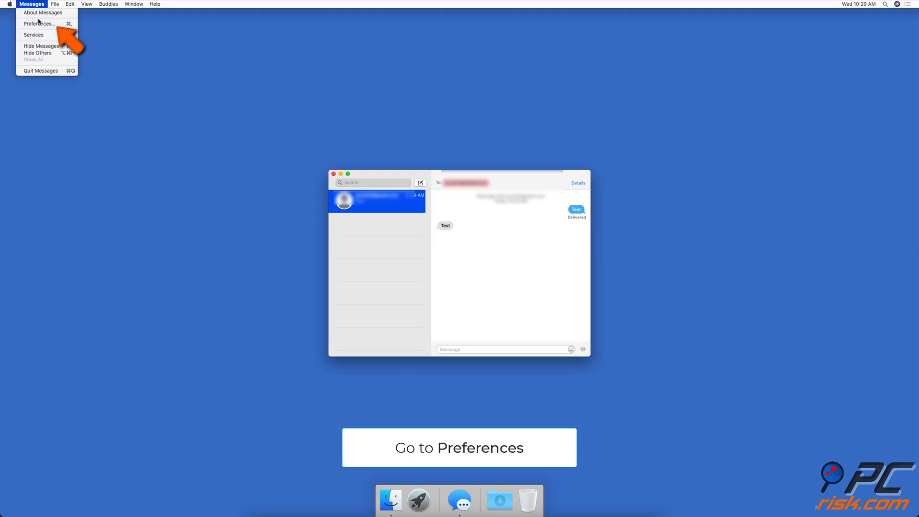
{"action": "left_click", "coordinate": [39, 23]}
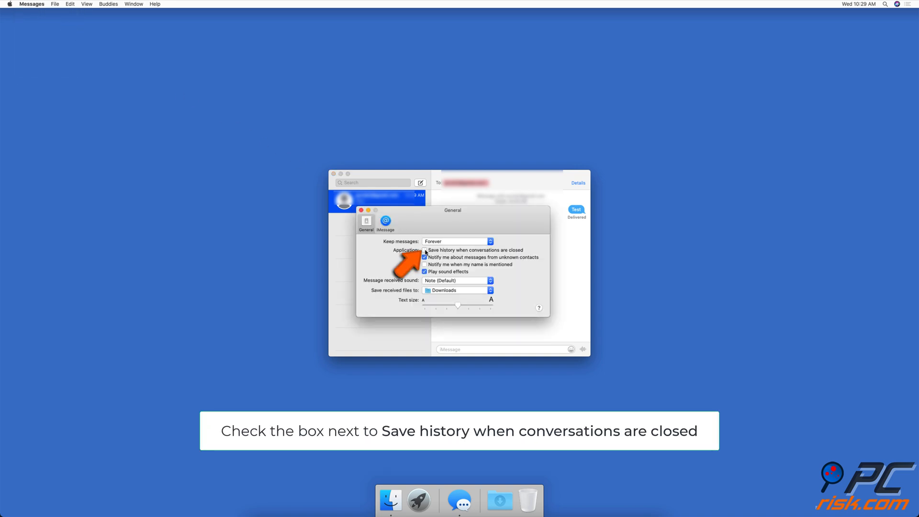
{"action": "left_click", "coordinate": [424, 250]}
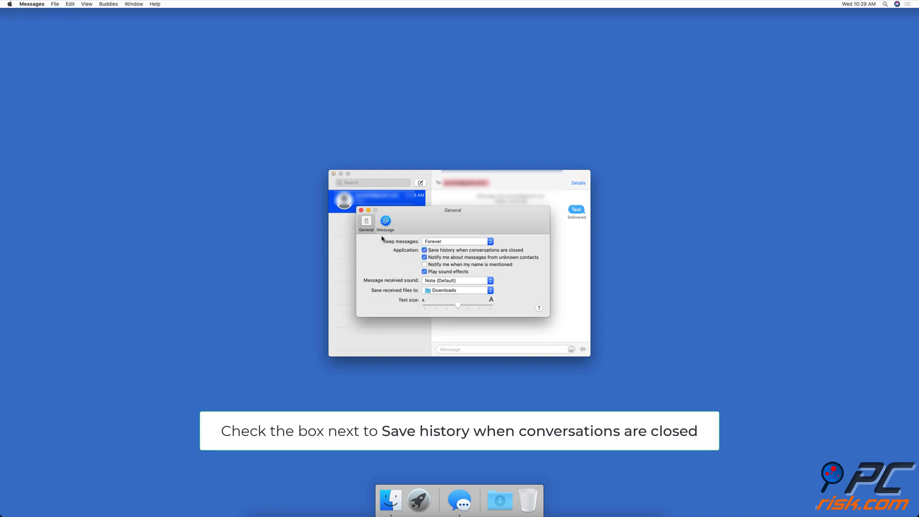
{"action": "left_click", "coordinate": [351, 209]}
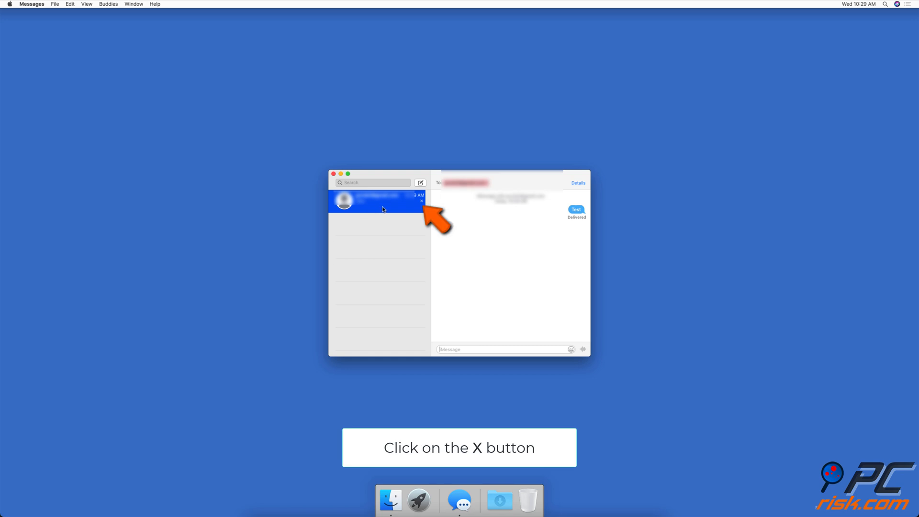
Close the only conversation with its X, leaving the conversation list empty.
{"action": "left_click", "coordinate": [421, 201]}
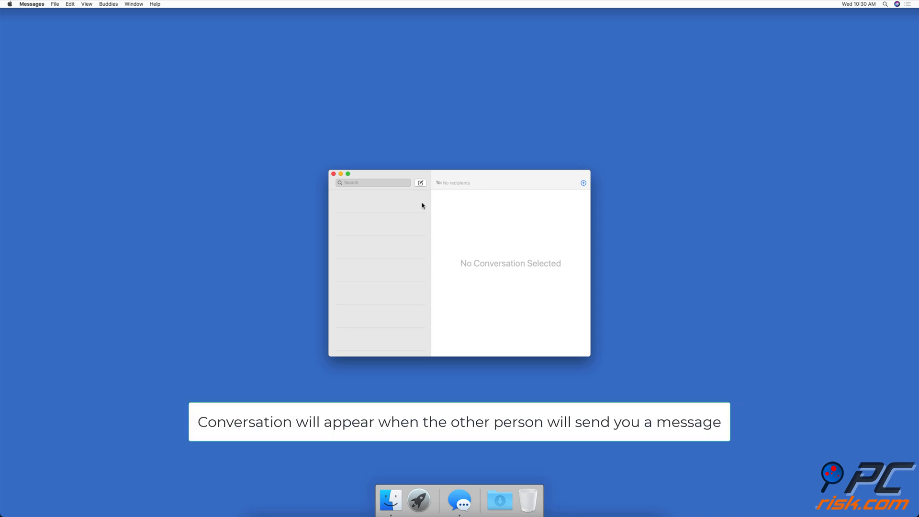
{"action": "left_click", "coordinate": [457, 181]}
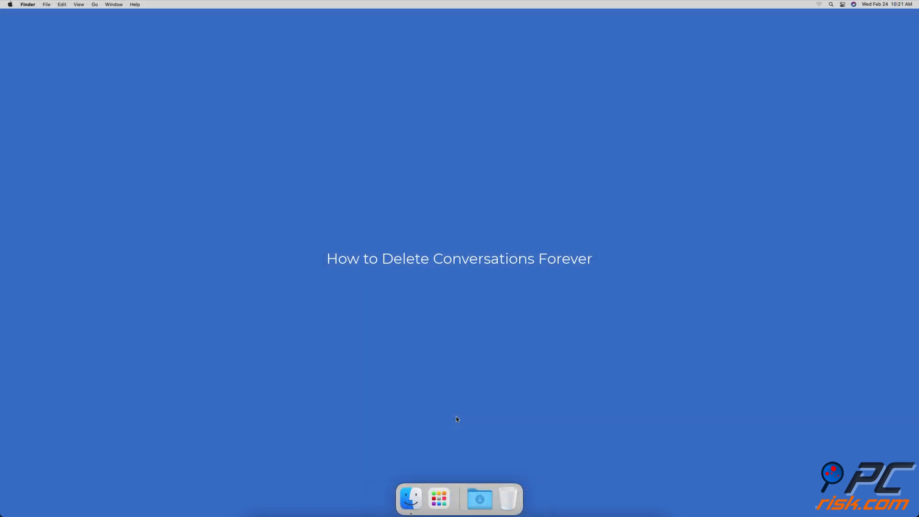
Sign the account out of iMessage from the Preferences iMessage settings and confirm.
{"action": "left_click", "coordinate": [460, 498]}
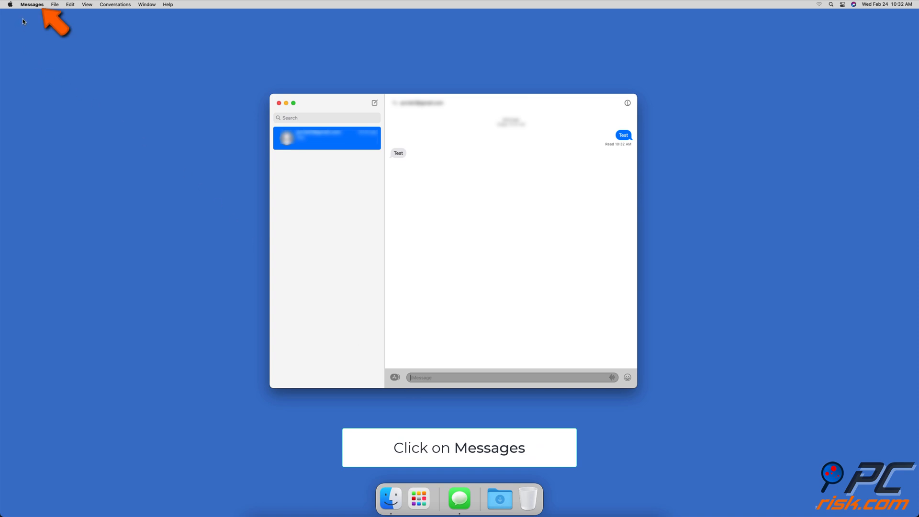
{"action": "left_click", "coordinate": [32, 4]}
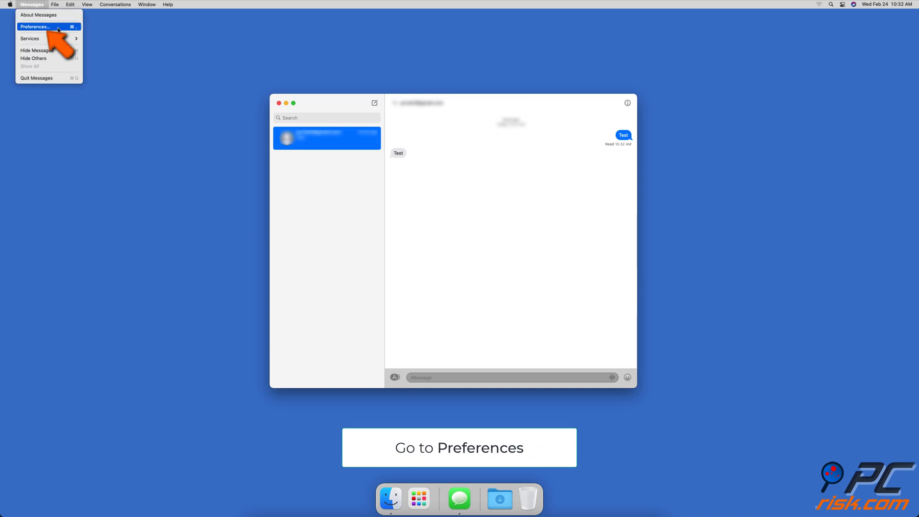
{"action": "left_click", "coordinate": [35, 27]}
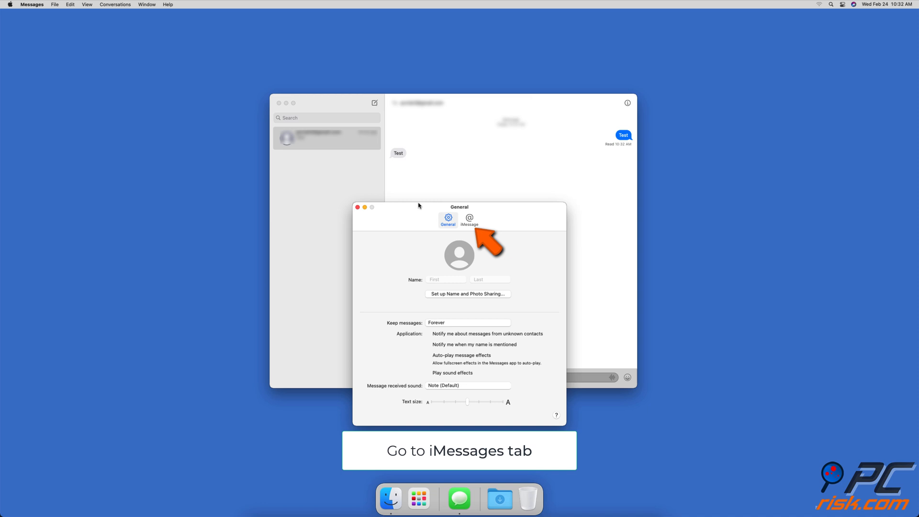
{"action": "left_click", "coordinate": [469, 218]}
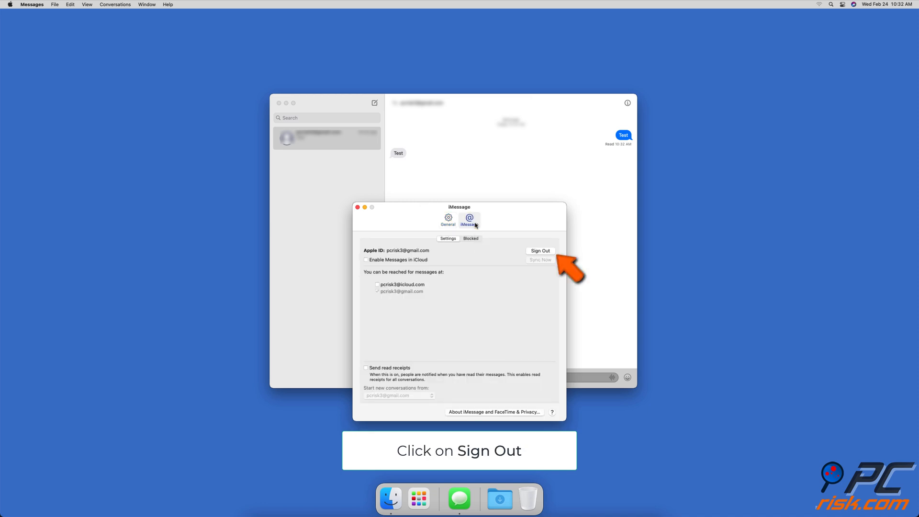
{"action": "left_click", "coordinate": [539, 249]}
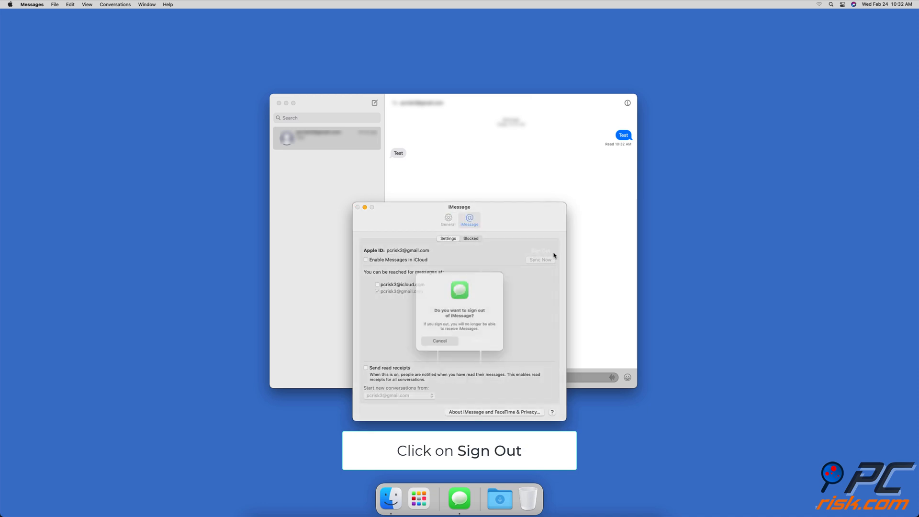
{"action": "left_click", "coordinate": [479, 340]}
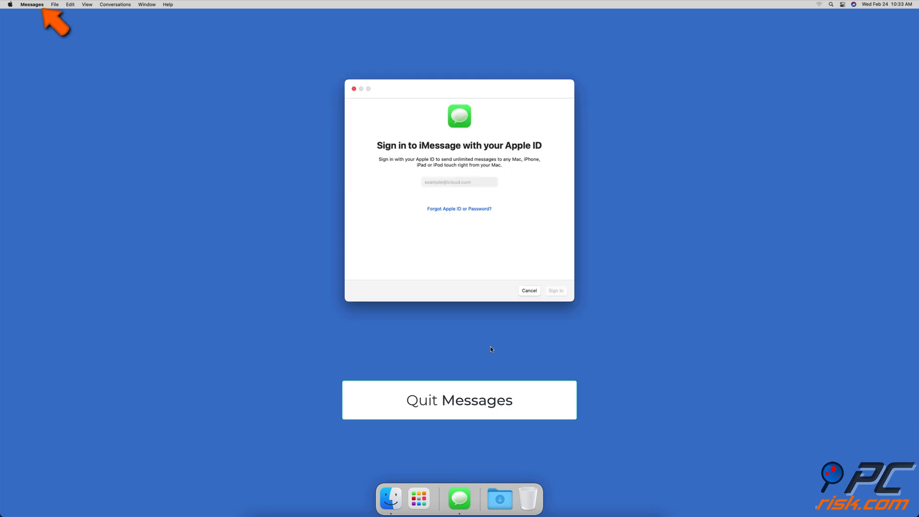
Quit Messages, leaving Finder active.
{"action": "left_click", "coordinate": [31, 4]}
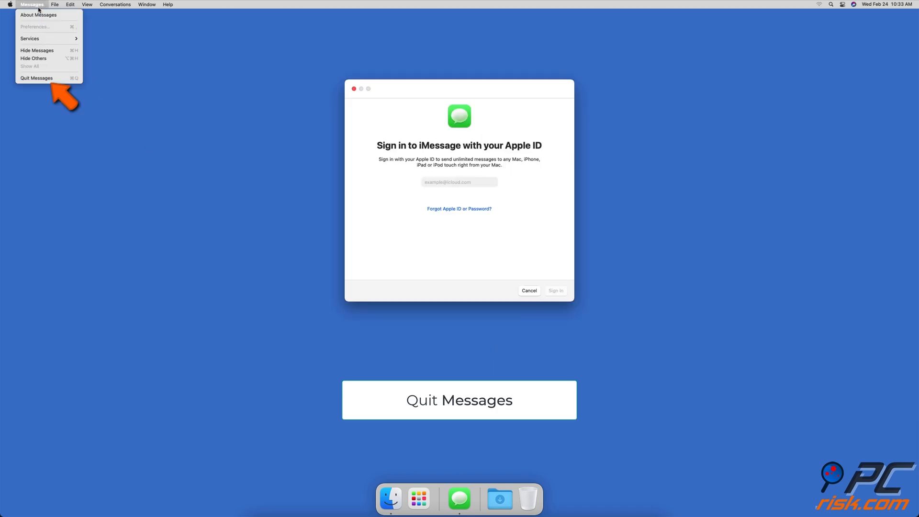
{"action": "left_click", "coordinate": [37, 78]}
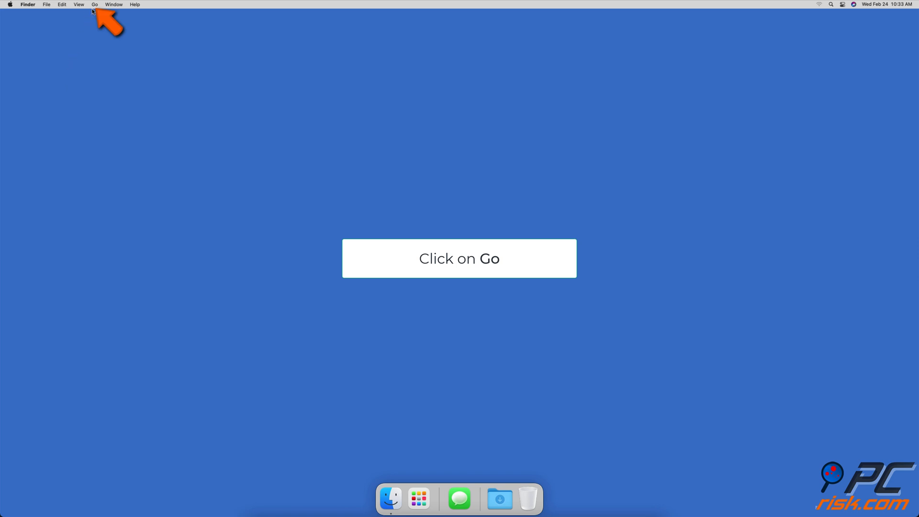
Navigate Finder to ~/Library/Messages/ with Go to Folder.
{"action": "left_click", "coordinate": [94, 4]}
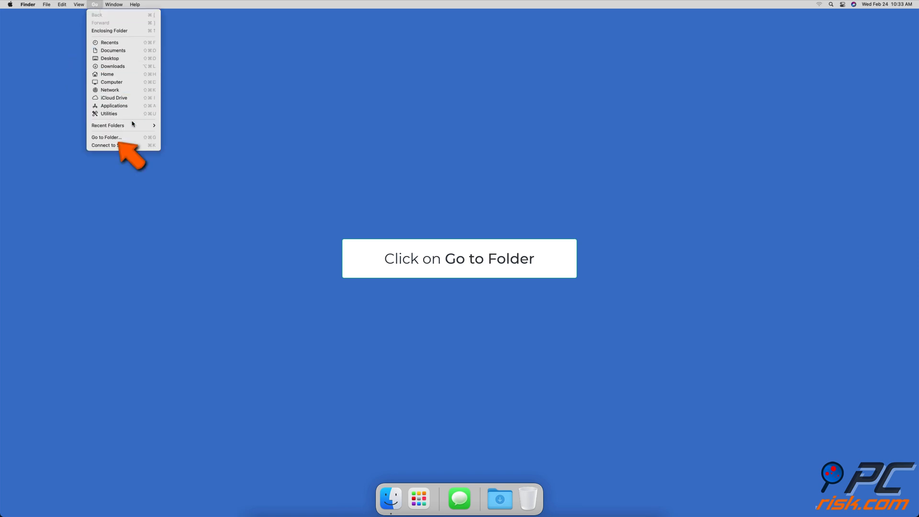
{"action": "left_click", "coordinate": [107, 137]}
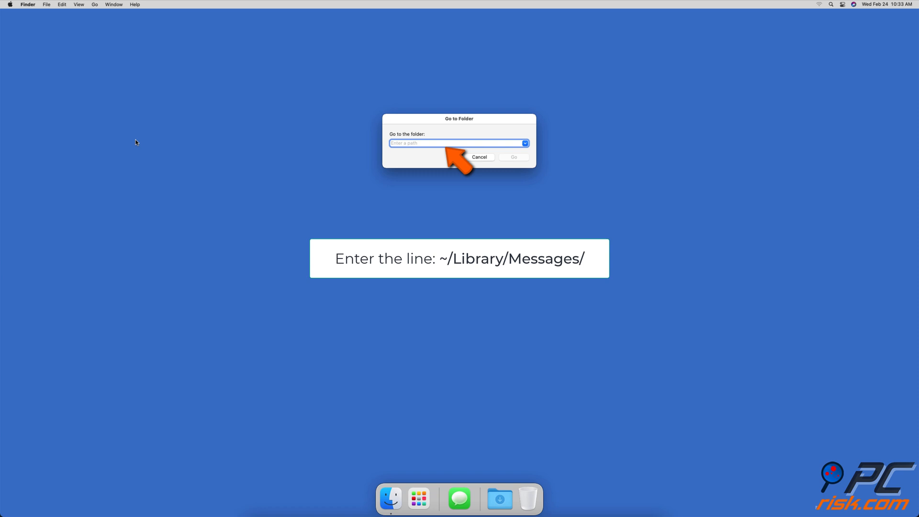
{"action": "type", "text": "~/Library/Messages/"}
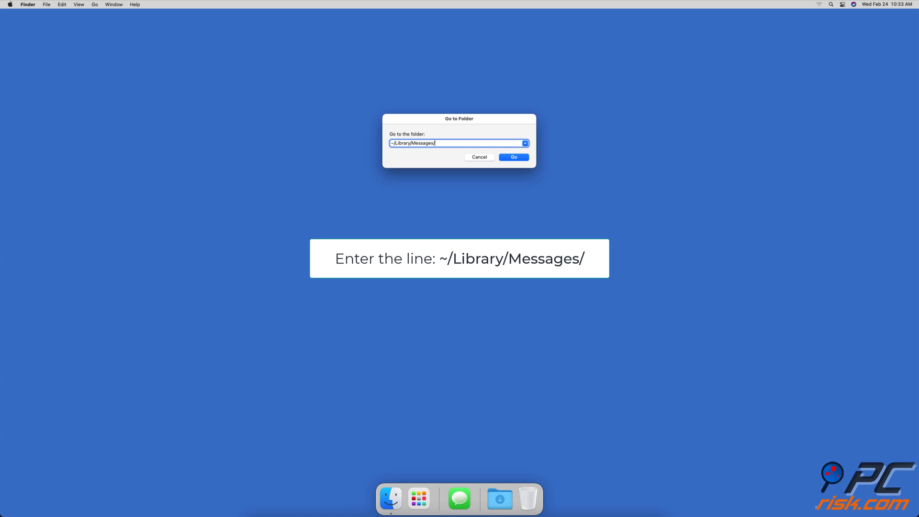
{"action": "left_click", "coordinate": [513, 157]}
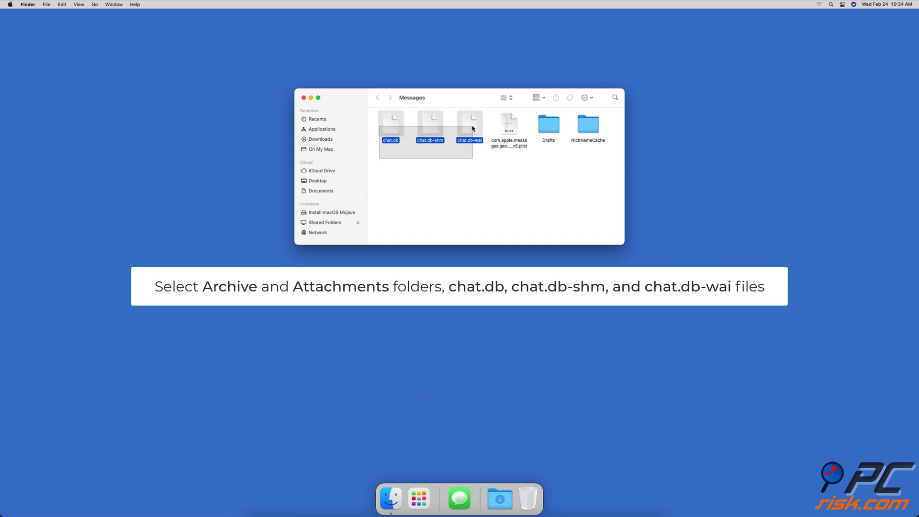
Move the selected chat.db files to the Trash and empty the Trash.
{"action": "right_click", "coordinate": [469, 124]}
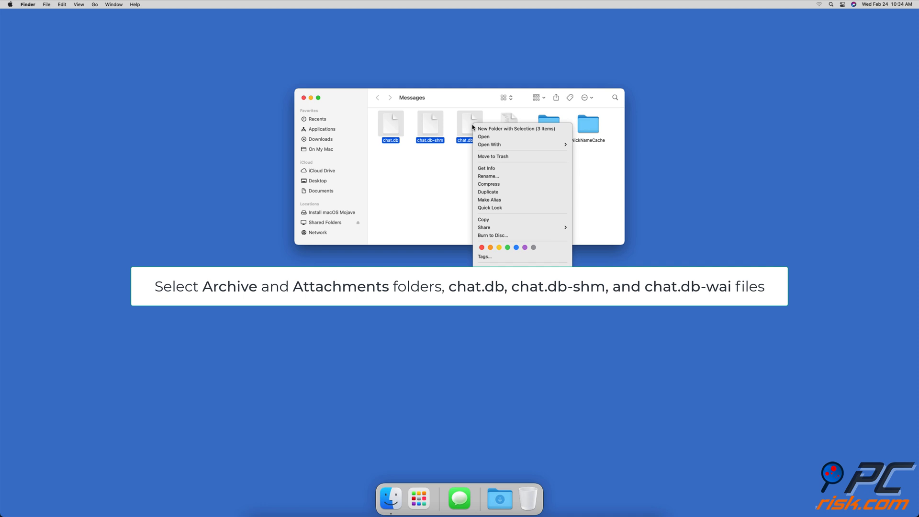
{"action": "left_click", "coordinate": [492, 156]}
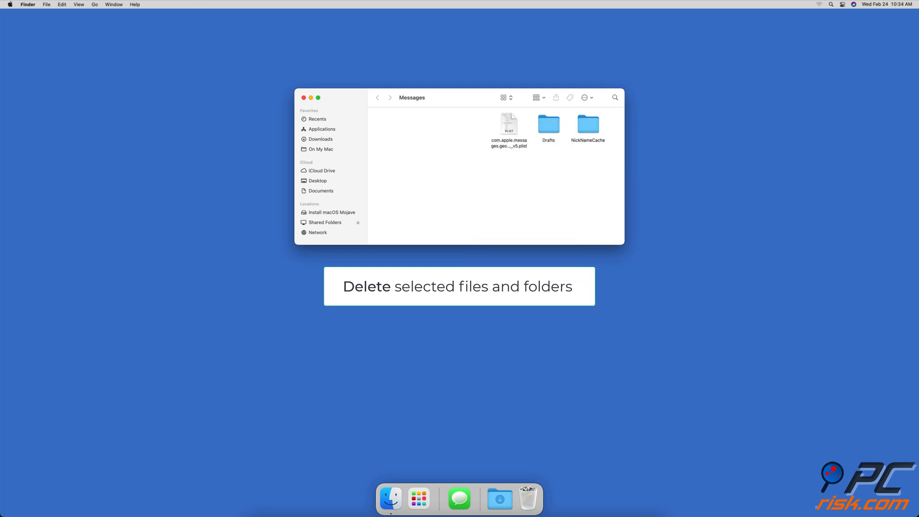
{"action": "right_click", "coordinate": [527, 498]}
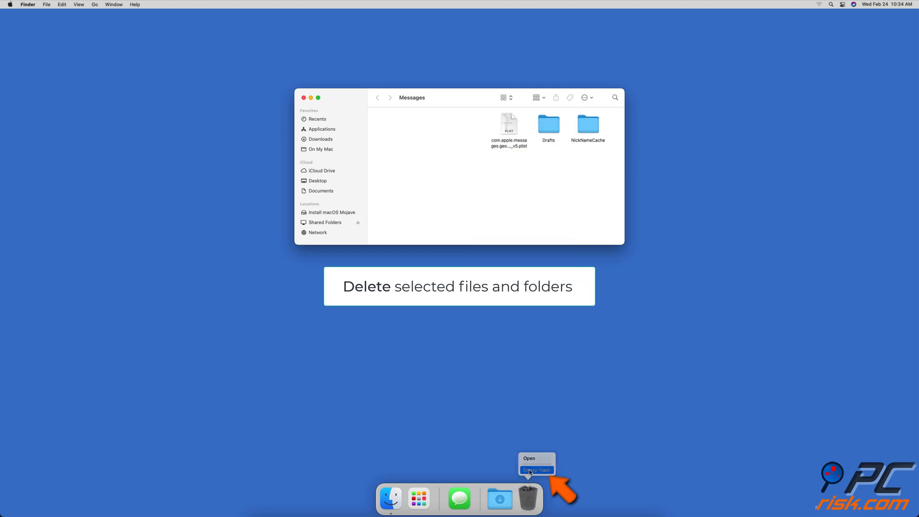
{"action": "left_click", "coordinate": [534, 469]}
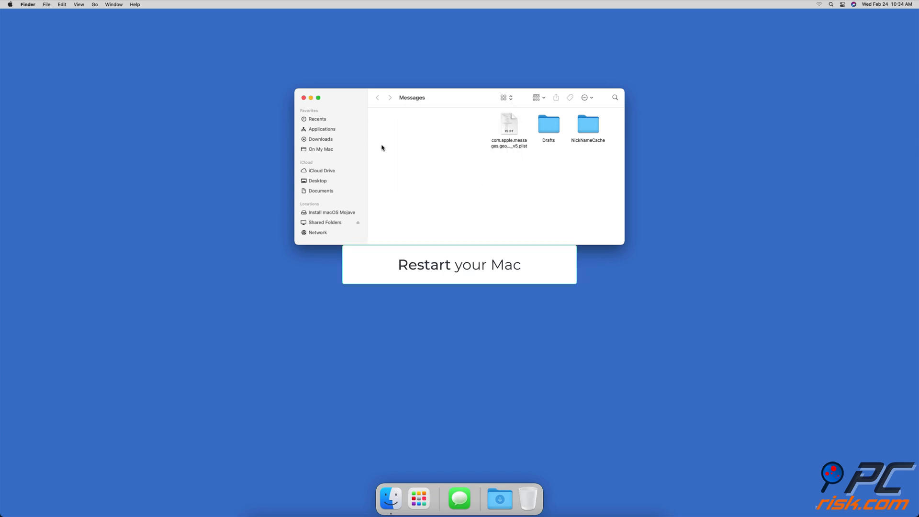
Restart the Mac from the Apple menu and reopen Messages at the sign-in prompt.
{"action": "left_click", "coordinate": [10, 4]}
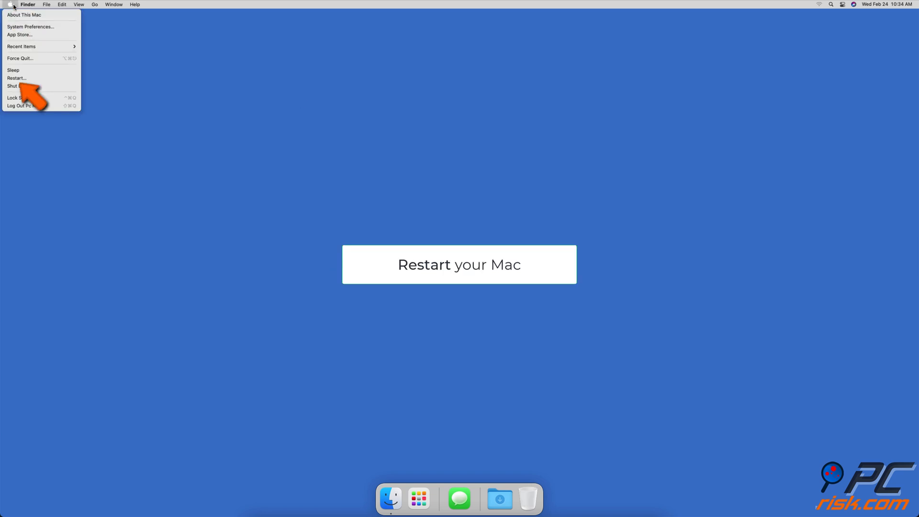
{"action": "left_click", "coordinate": [17, 78]}
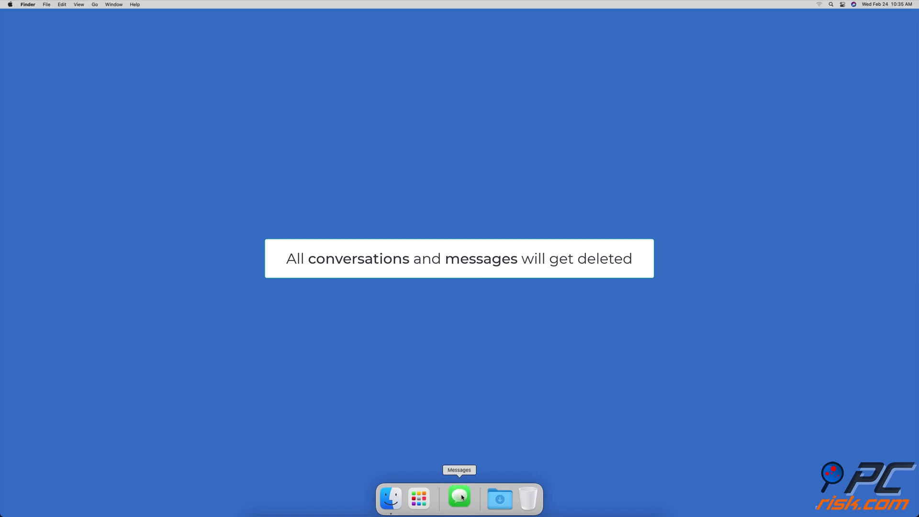
{"action": "left_click", "coordinate": [458, 498]}
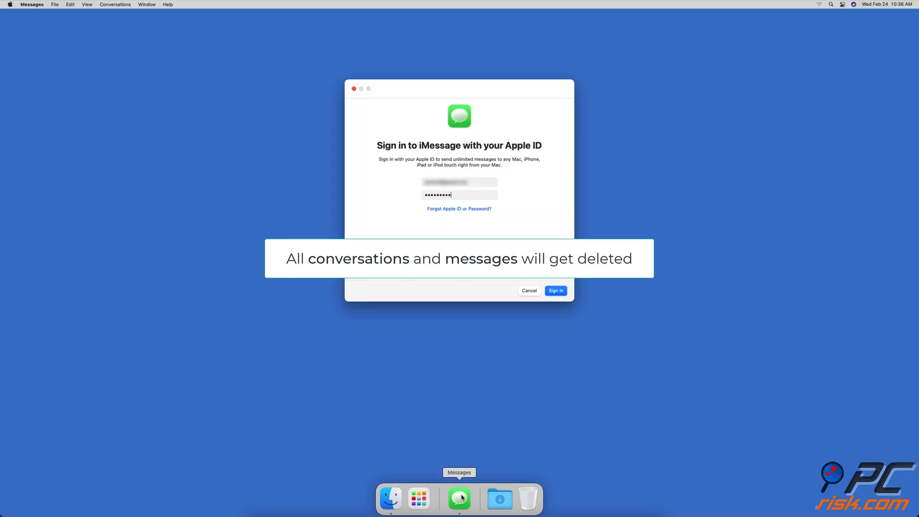